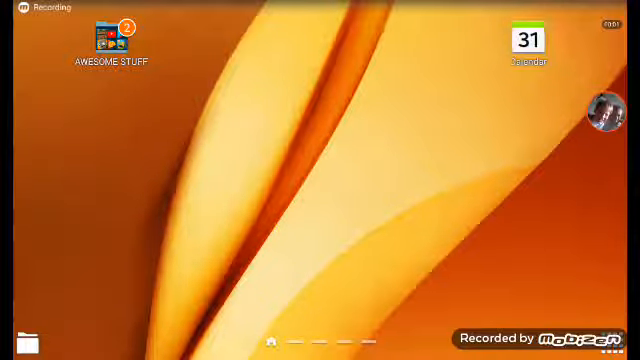
# Launch Google Play from the AWESOME STUFF folder on the home screen.
pyautogui.doubleClick(104, 40)
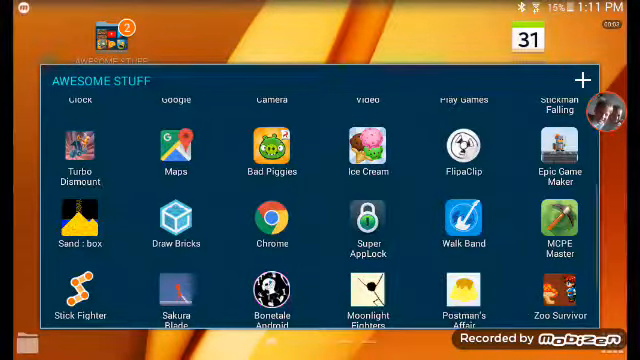
pyautogui.scroll(-3)
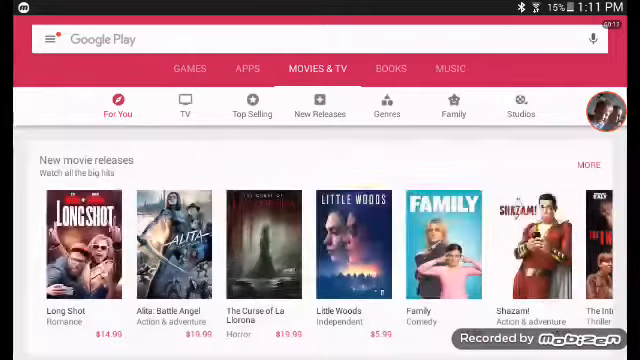
# Search the store for 'line rider' and launch the Line Rider game from the results.
pyautogui.click(150, 40)
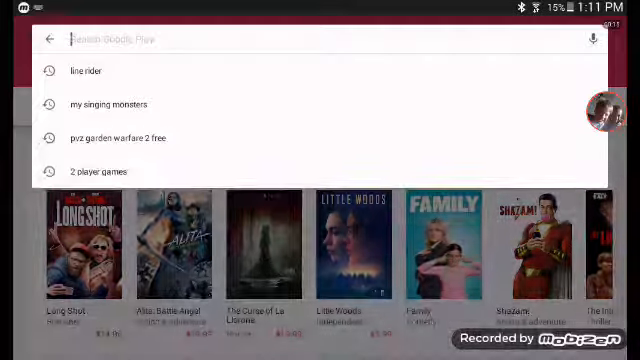
pyautogui.click(86, 70)
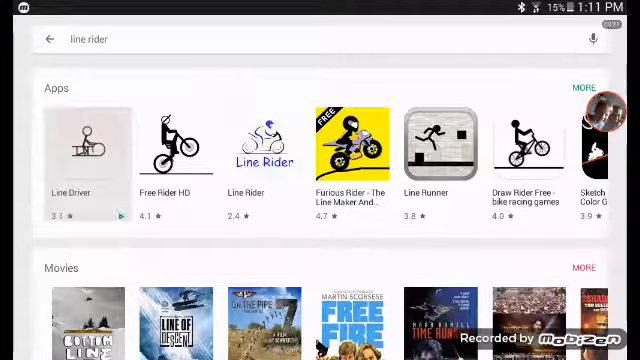
pyautogui.click(88, 140)
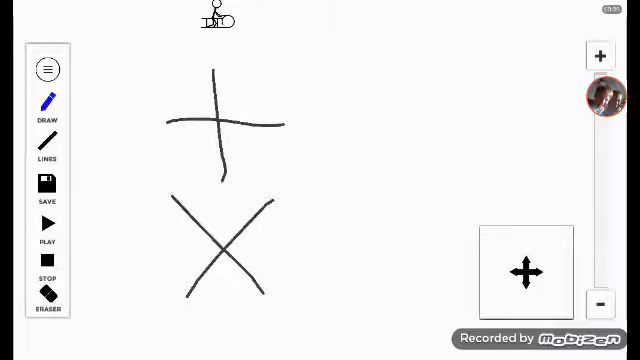
# Draw blue curved strokes near the black cross and run the rider over them.
pyautogui.click(44, 224)
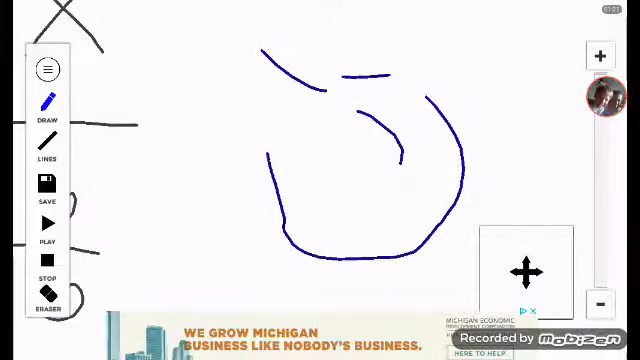
pyautogui.click(44, 140)
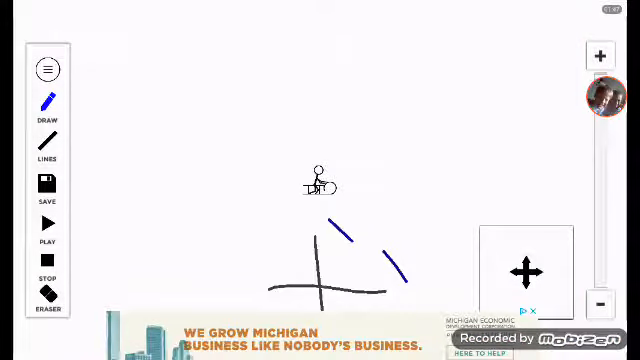
# Clear the earlier strokes so the rider sits on a single straight horizontal line.
pyautogui.click(44, 224)
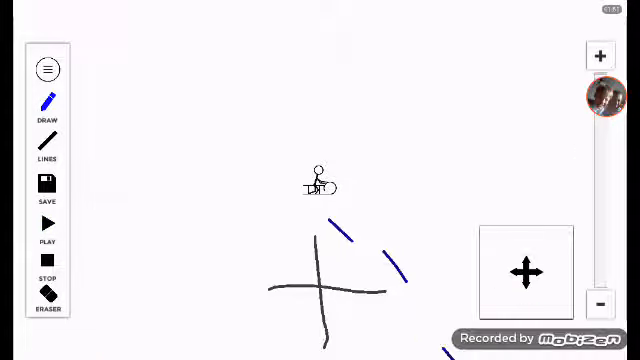
pyautogui.click(44, 296)
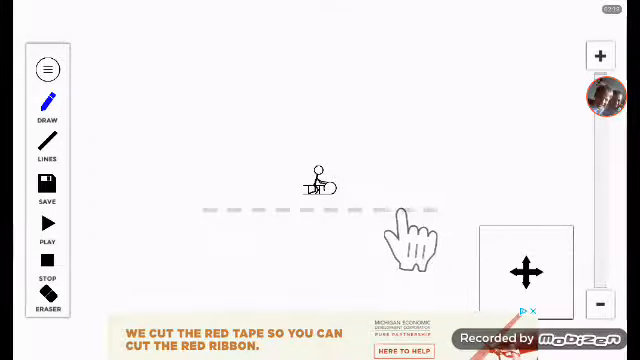
pyautogui.moveTo(224, 250)
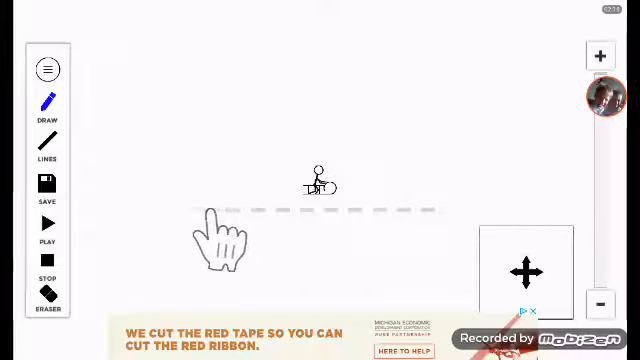
pyautogui.moveTo(350, 244)
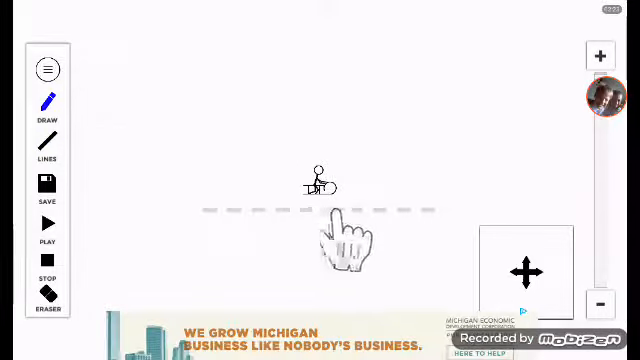
# Draw a long diagonal downhill slope with two humps beneath the rider's flat line.
pyautogui.moveTo(192, 148); pyautogui.dragTo(400, 296)
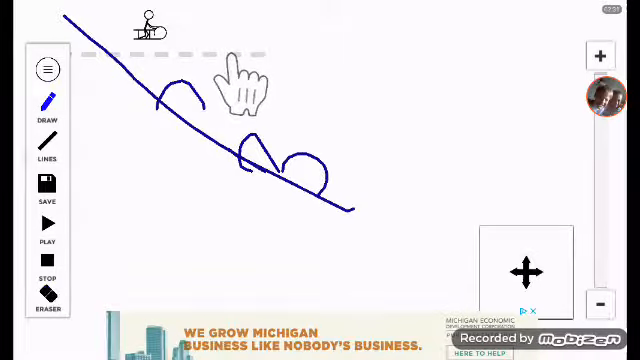
# Draw a blue stepped zigzag staircase line across the canvas.
pyautogui.click(44, 296)
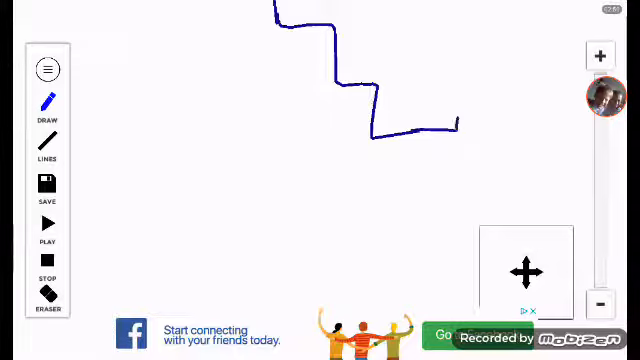
# Continue the staircase with a long wavy stretch and play the rider along it.
pyautogui.moveTo(460, 120); pyautogui.dragTo(576, 136)
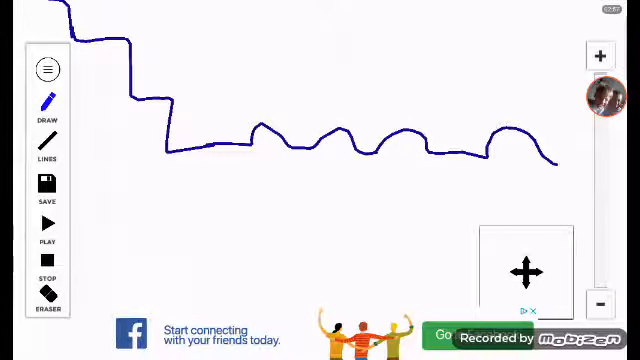
pyautogui.click(44, 224)
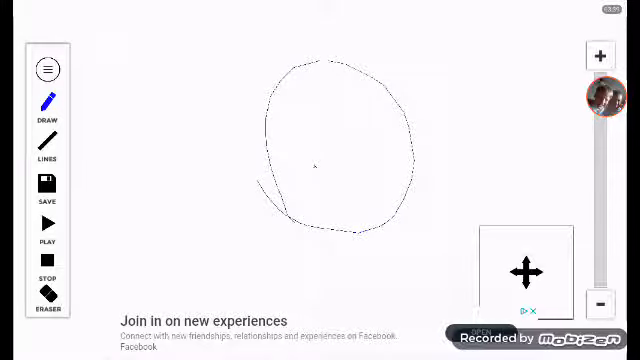
# Clear the track and draw a curved ramp below the rider.
pyautogui.click(44, 224)
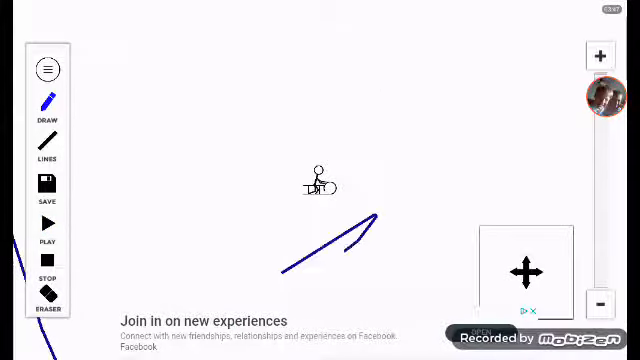
pyautogui.moveTo(370, 216); pyautogui.dragTo(290, 270)
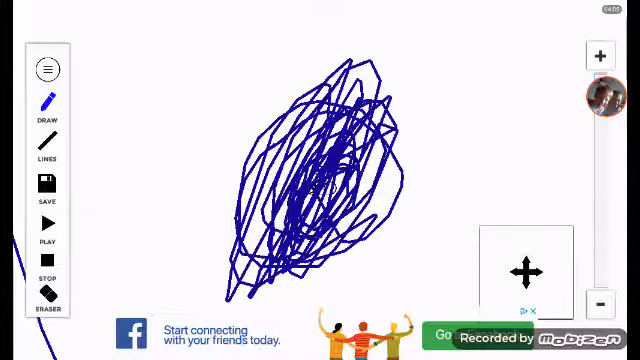
# Erase the tangled scribble and sketch a large angular hook track with a C inside.
pyautogui.click(44, 224)
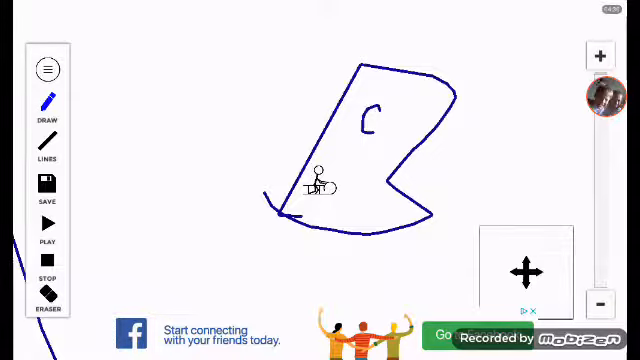
# Erase the angular shape down to a curved bowl around the rider and bring up the pause menu.
pyautogui.click(44, 224)
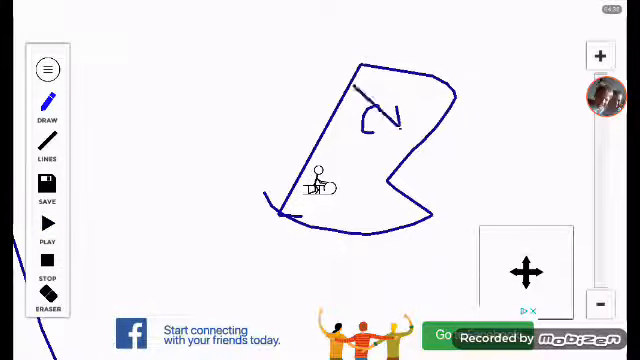
pyautogui.click(46, 224)
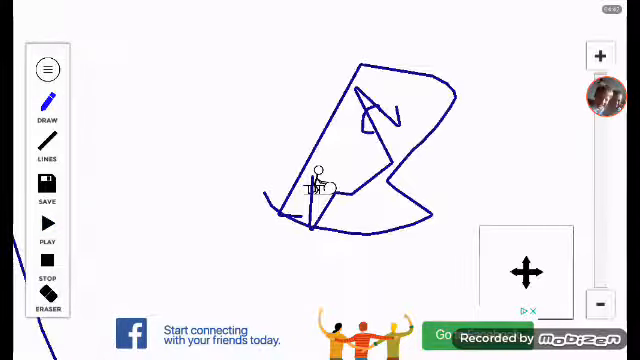
pyautogui.click(46, 298)
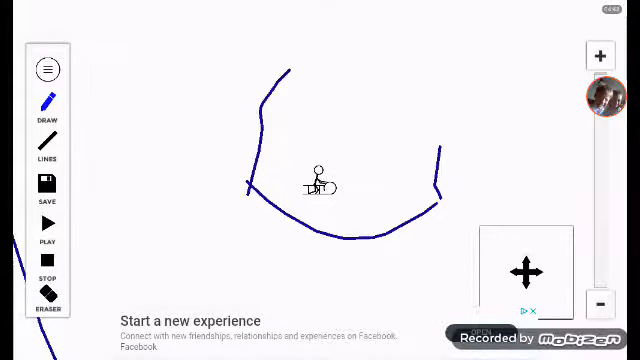
pyautogui.moveTo(288, 68); pyautogui.dragTo(438, 148)
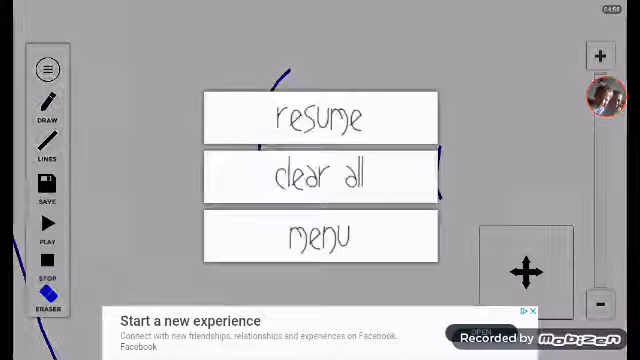
# Clear all lines and draw a large looping enclosure around the rider.
pyautogui.click(316, 116)
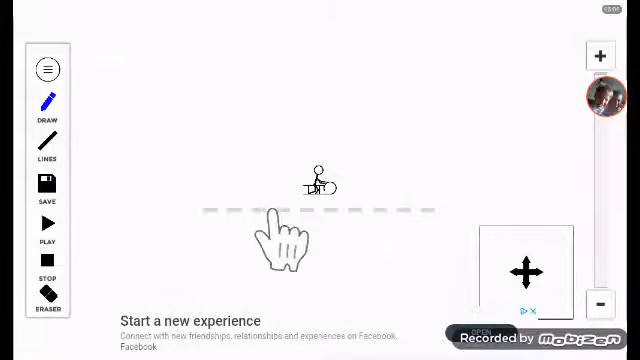
pyautogui.moveTo(436, 240)
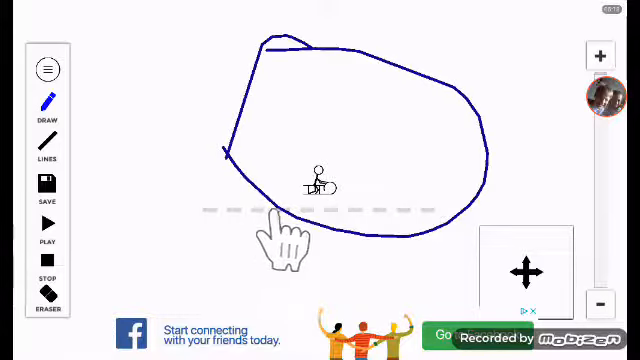
pyautogui.click(44, 224)
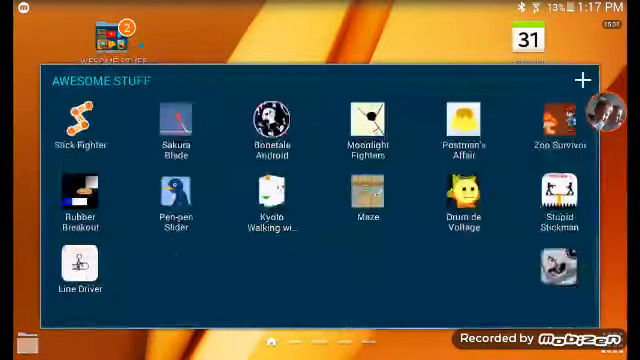
# Launch Line Driver from the Awesome Stuff folder and start a new game.
pyautogui.click(72, 272)
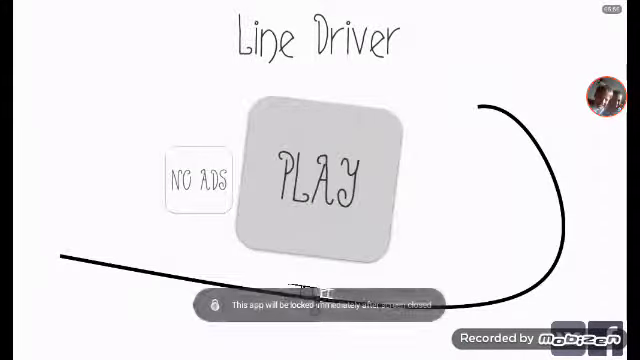
pyautogui.click(322, 176)
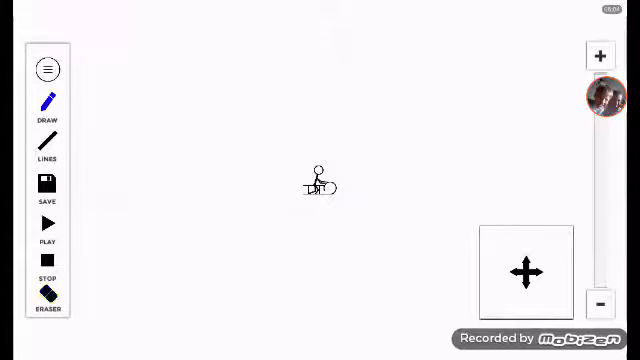
# Draw a sloping line and short hooked pieces forming a pyramid beneath the rider.
pyautogui.moveTo(200, 188); pyautogui.dragTo(564, 210)
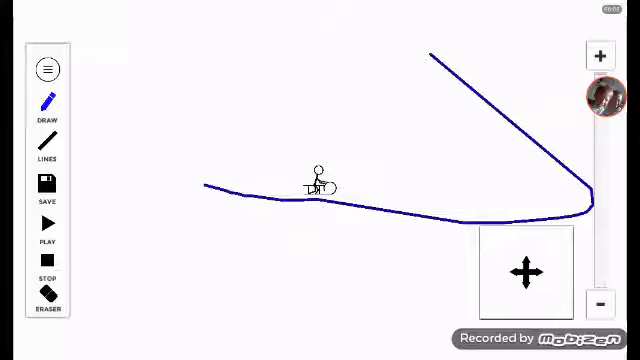
pyautogui.click(44, 224)
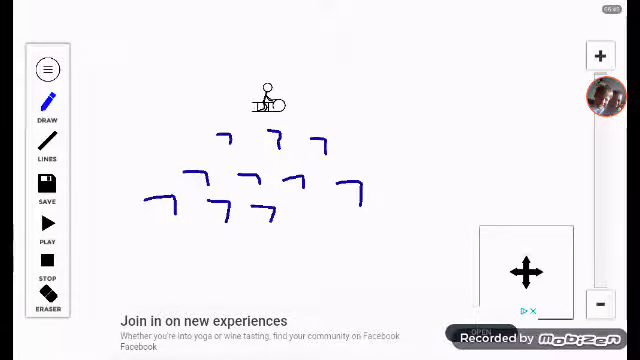
# Add two more hooked pieces to the pyramid before the game's ad leads to Google Play.
pyautogui.moveTo(310, 200); pyautogui.dragTo(380, 220)
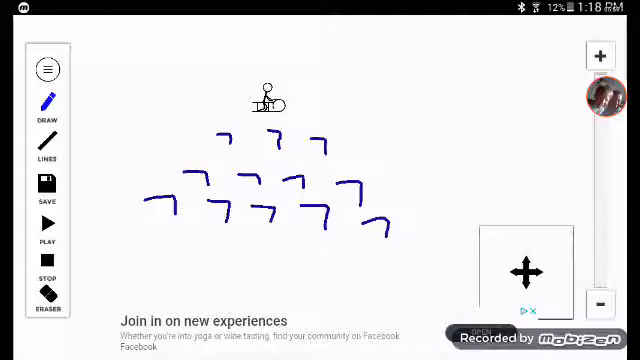
pyautogui.moveTo(384, 220); pyautogui.dragTo(404, 250)
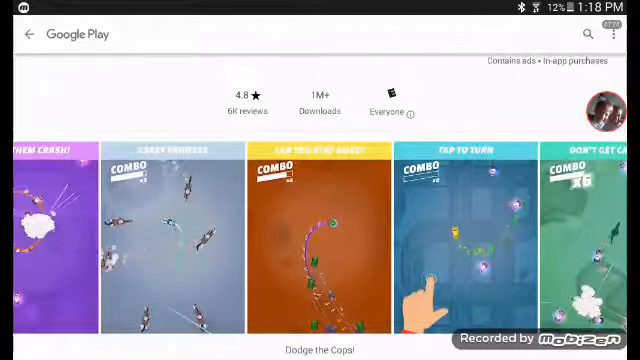
# Start installing the dodge-the-cops car-chase game from its store page.
pyautogui.scroll(-3)
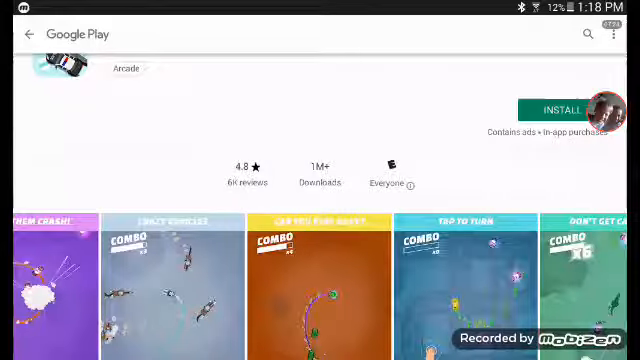
pyautogui.click(558, 110)
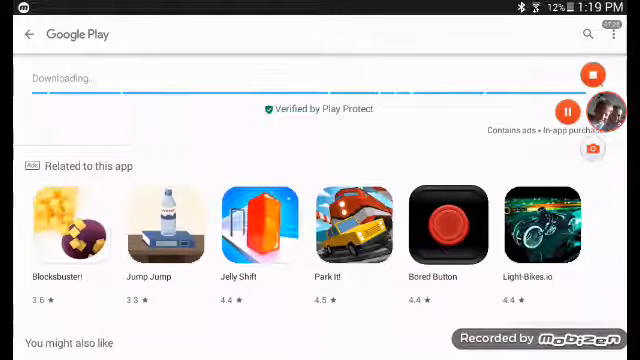